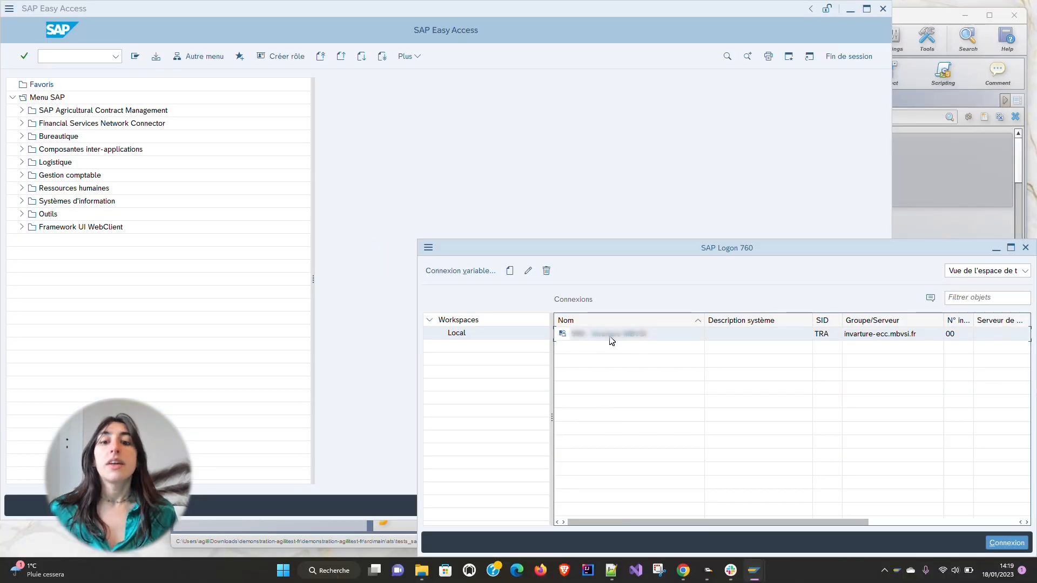
Open an SAP session on the TRA connection entry in SAP Logon.
{"action": "double_click", "coordinate": [608, 334]}
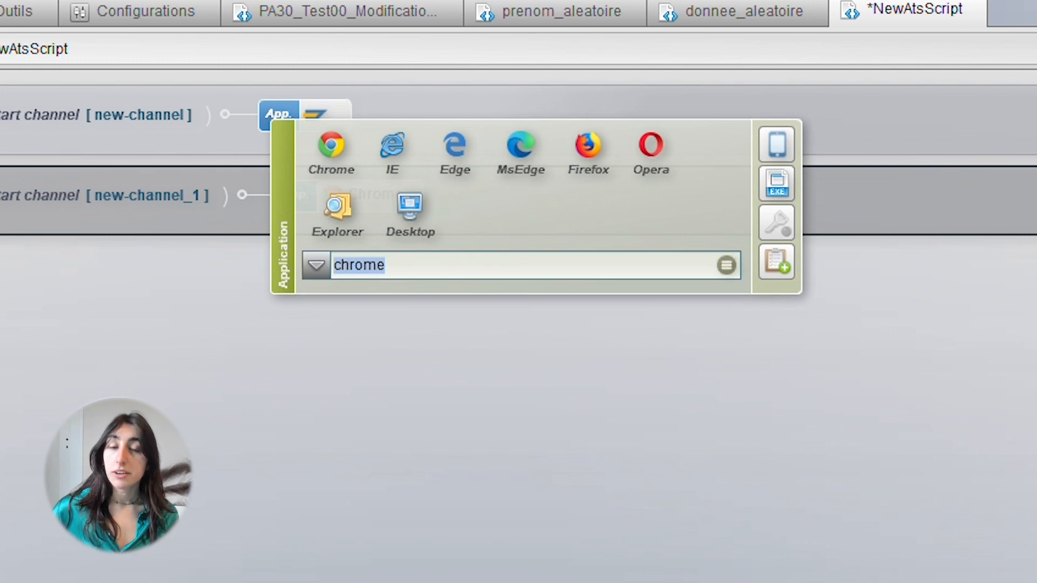
Change the start channel application from Chrome to the sap:// protocol with the connection name.
{"action": "left_click", "coordinate": [317, 266]}
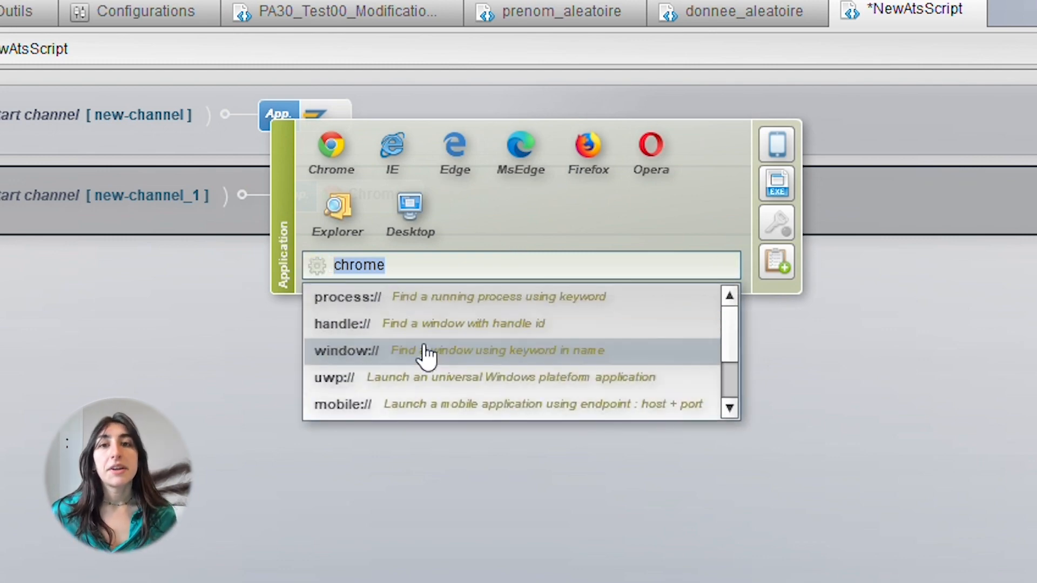
{"action": "scroll", "scroll_direction": "down", "scroll_amount": 3}
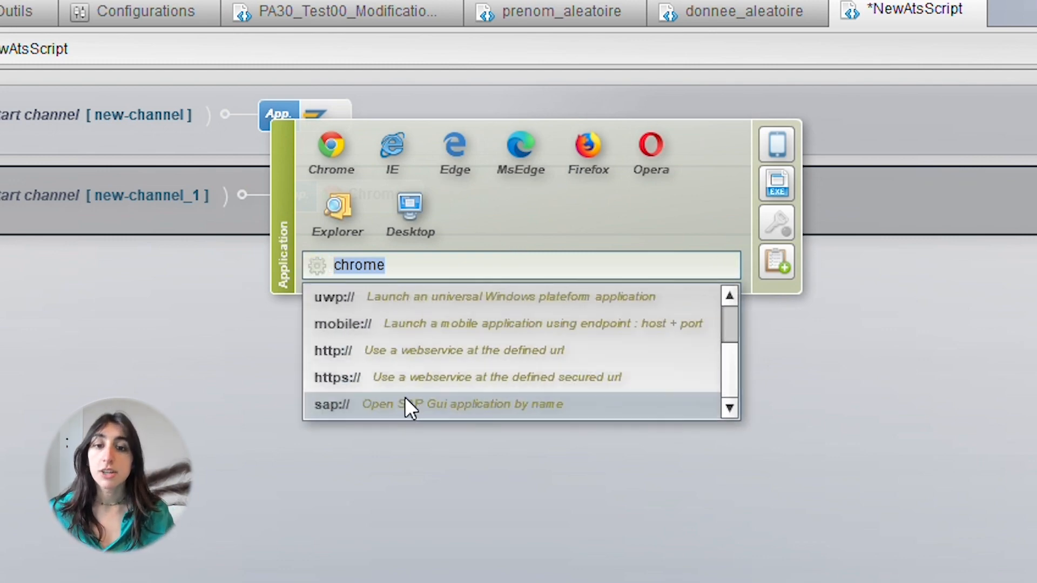
{"action": "left_click", "coordinate": [330, 404]}
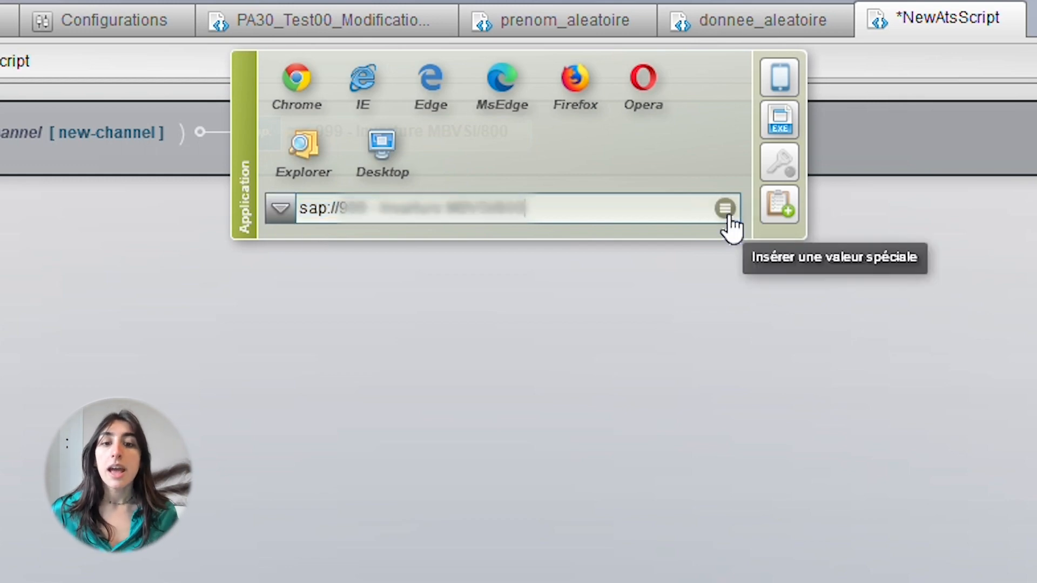
{"action": "left_click", "coordinate": [779, 162]}
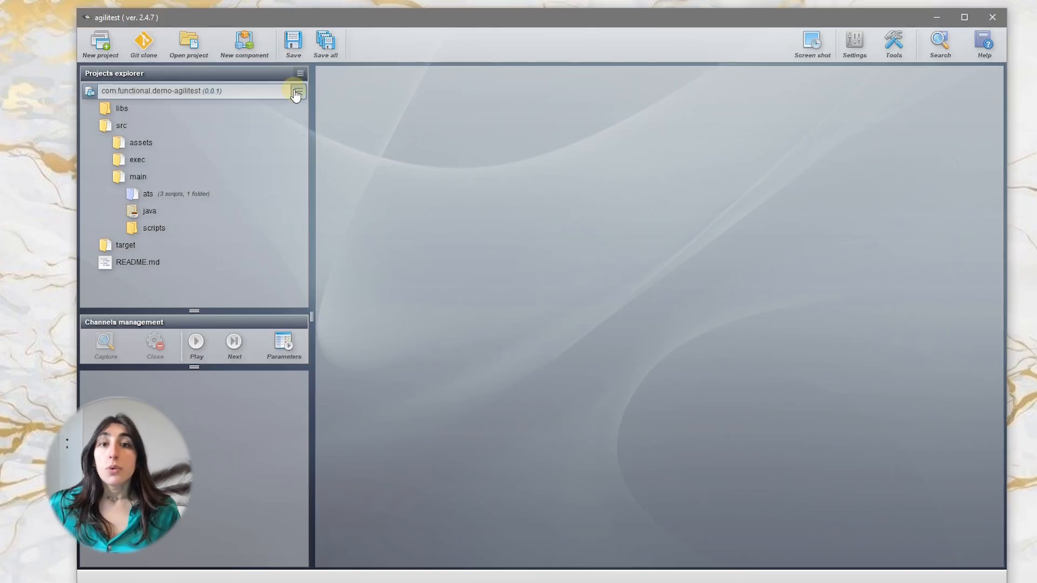
Review the project properties, then run the start channel step opening the 999 - Invarture MBVSI/800 session.
{"action": "left_click", "coordinate": [297, 91]}
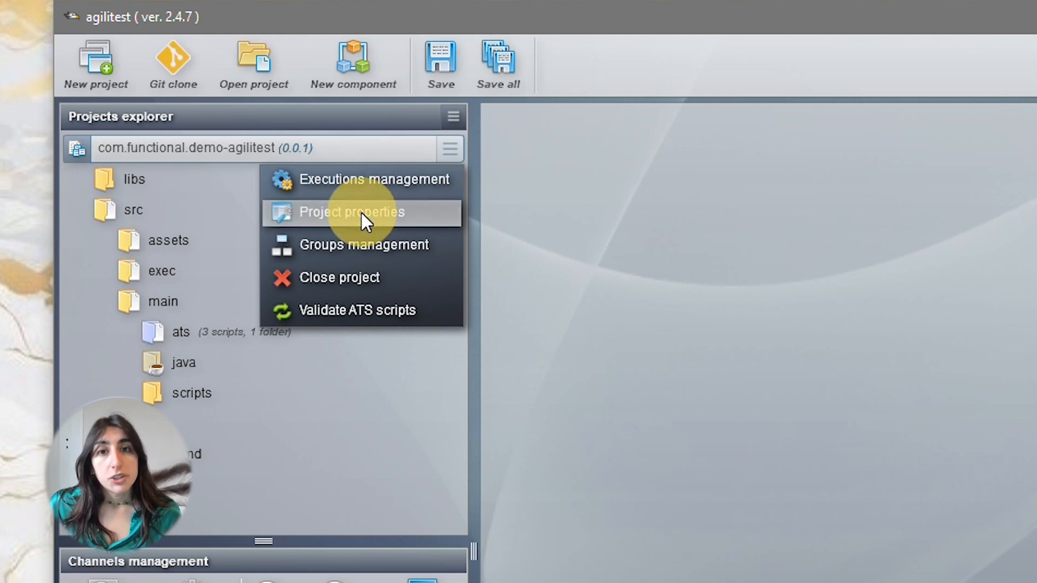
{"action": "left_click", "coordinate": [354, 211]}
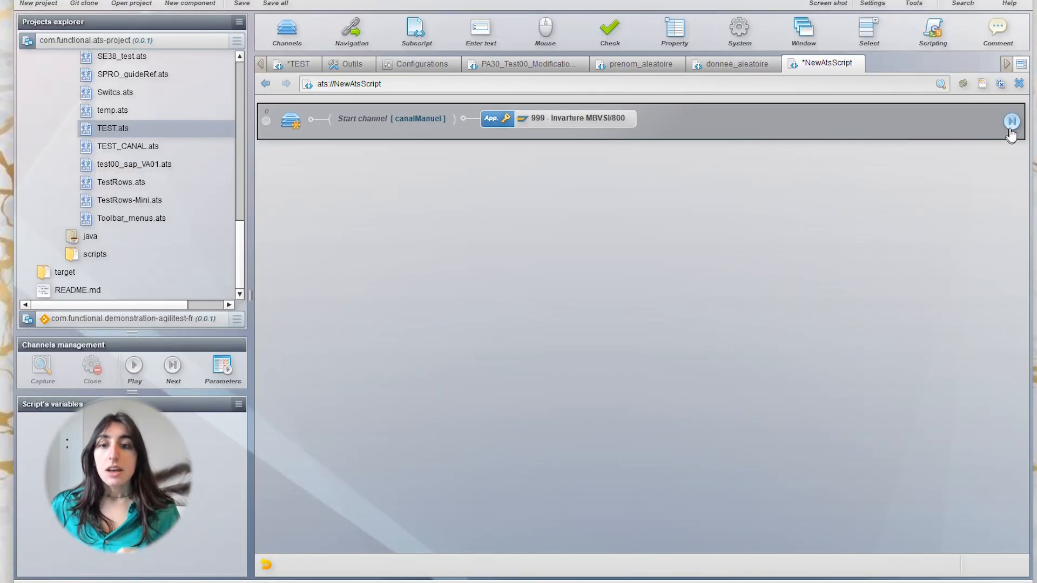
{"action": "left_click", "coordinate": [1013, 121]}
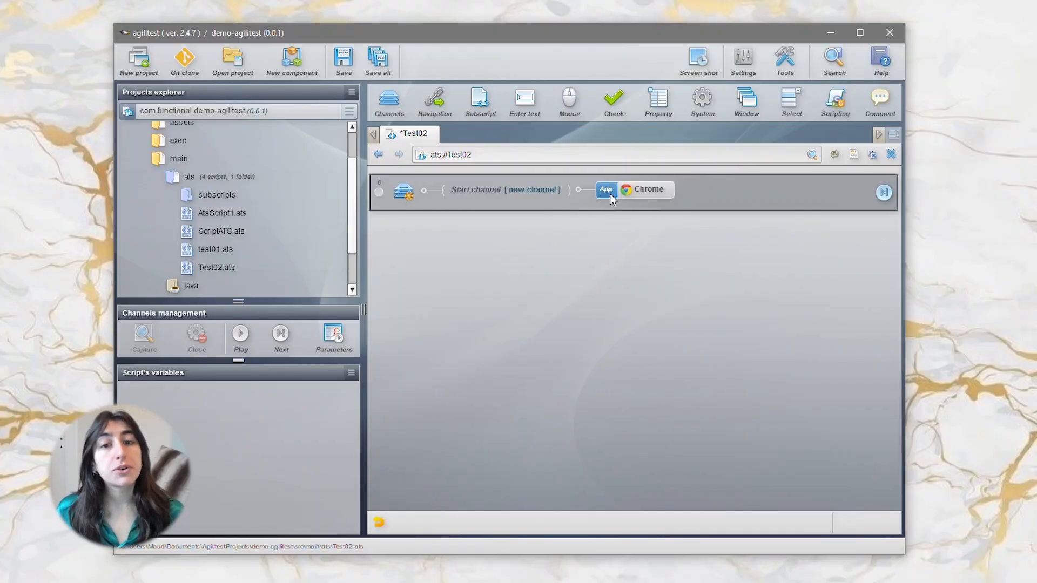
Show the application protocol choices for Test02's start channel, currently set to chrome.
{"action": "left_click", "coordinate": [605, 190]}
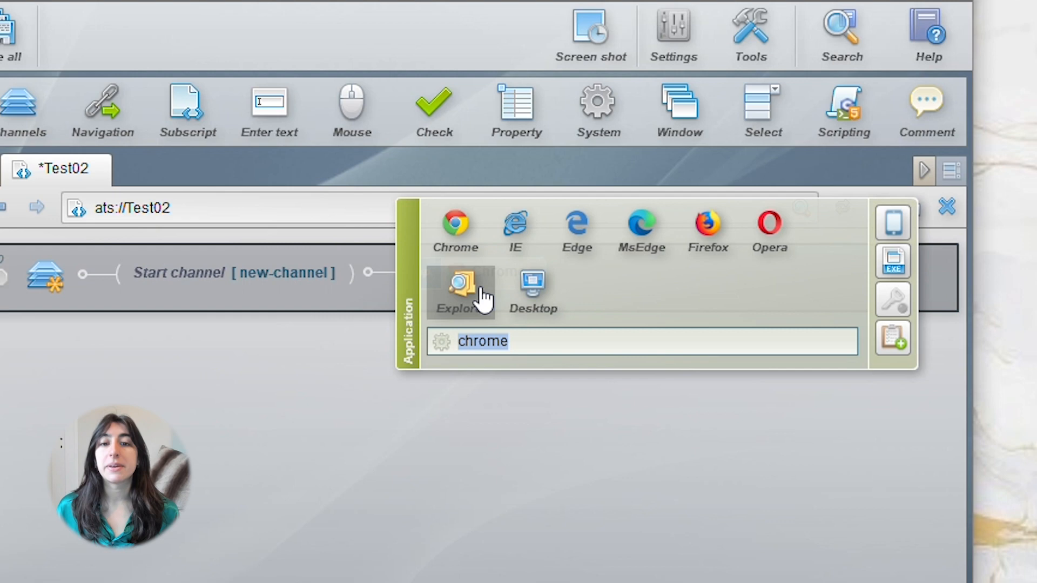
{"action": "left_click", "coordinate": [639, 340]}
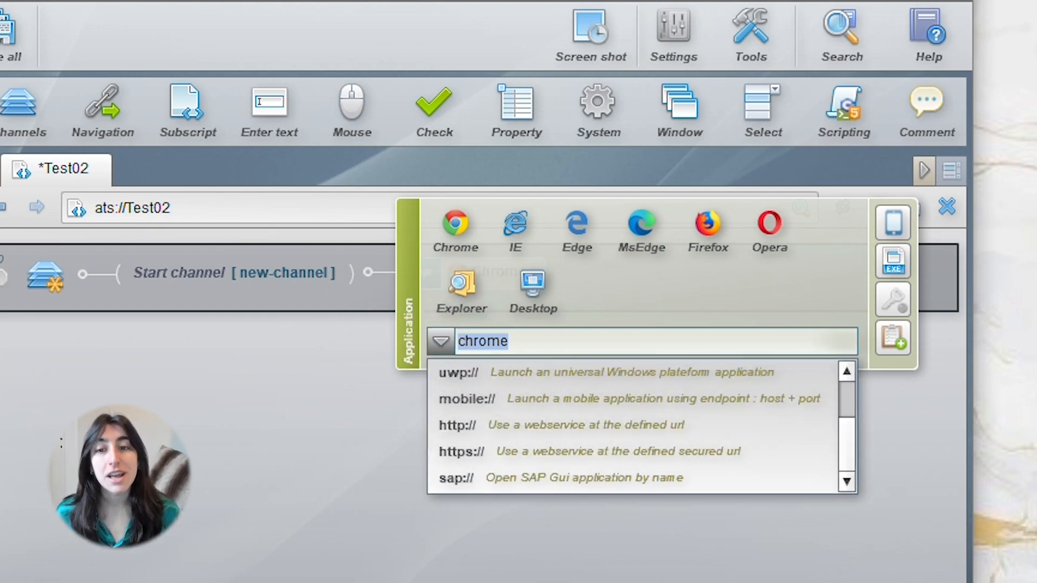
{"action": "left_click", "coordinate": [602, 298]}
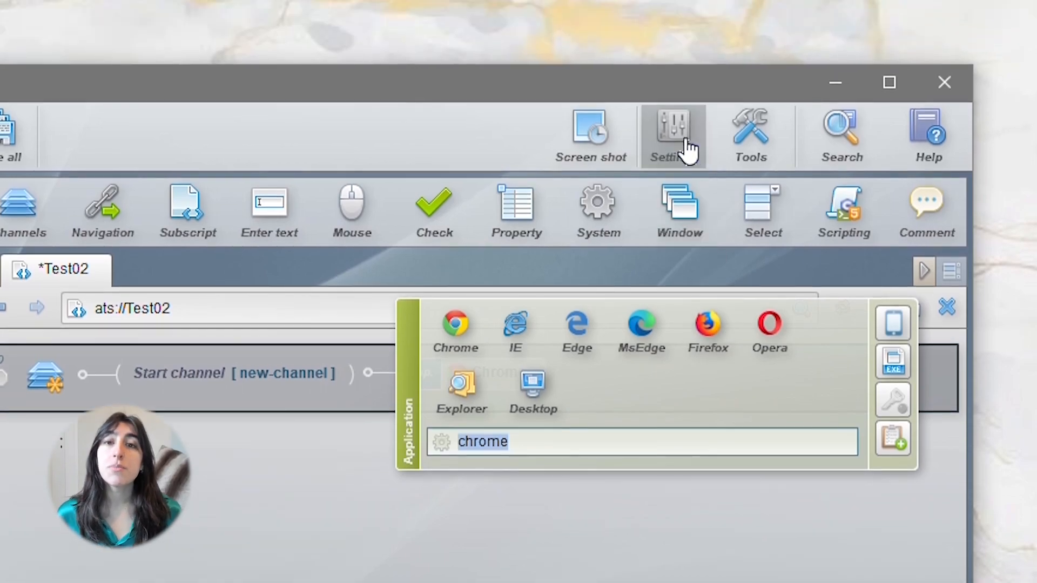
Add a MySAP session (client 800, connection 999 - Invarture MBVSI) to the ATS configuration via Settings.
{"action": "left_click", "coordinate": [671, 136]}
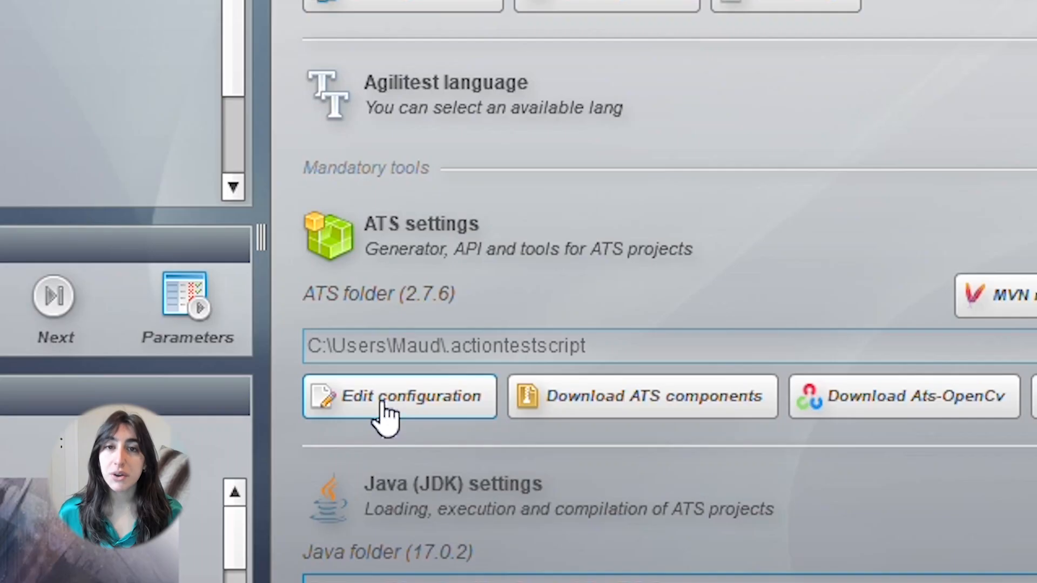
{"action": "left_click", "coordinate": [399, 396]}
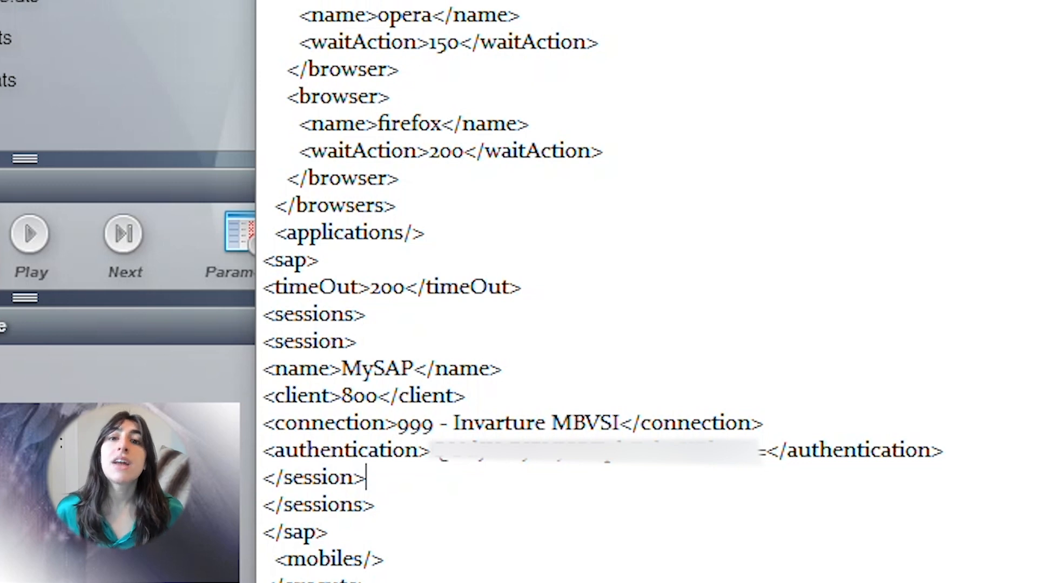
{"action": "left_click", "coordinate": [268, 42]}
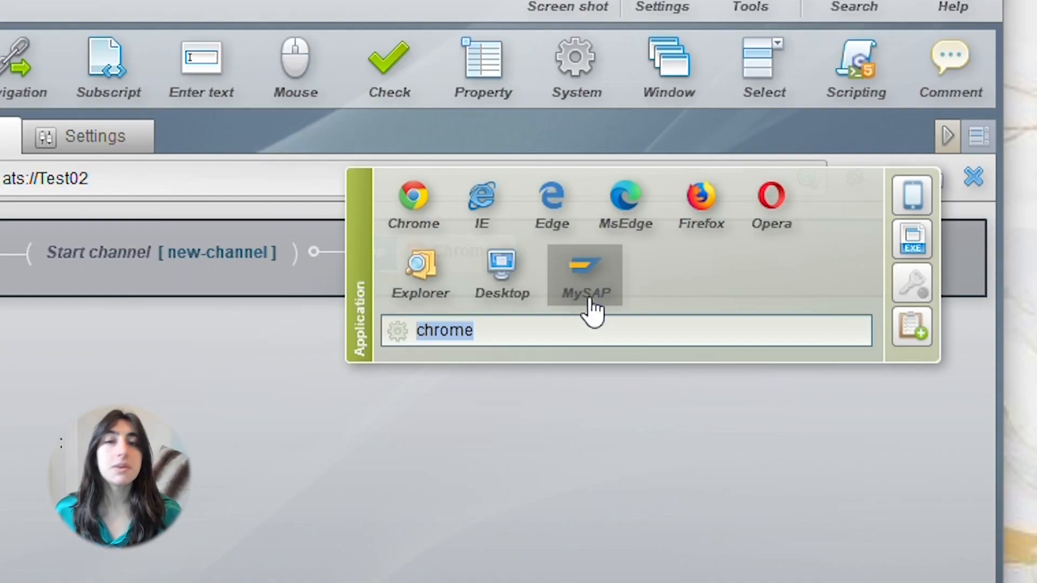
Select the new MySAP session as the Test02 start channel application.
{"action": "left_click", "coordinate": [585, 274]}
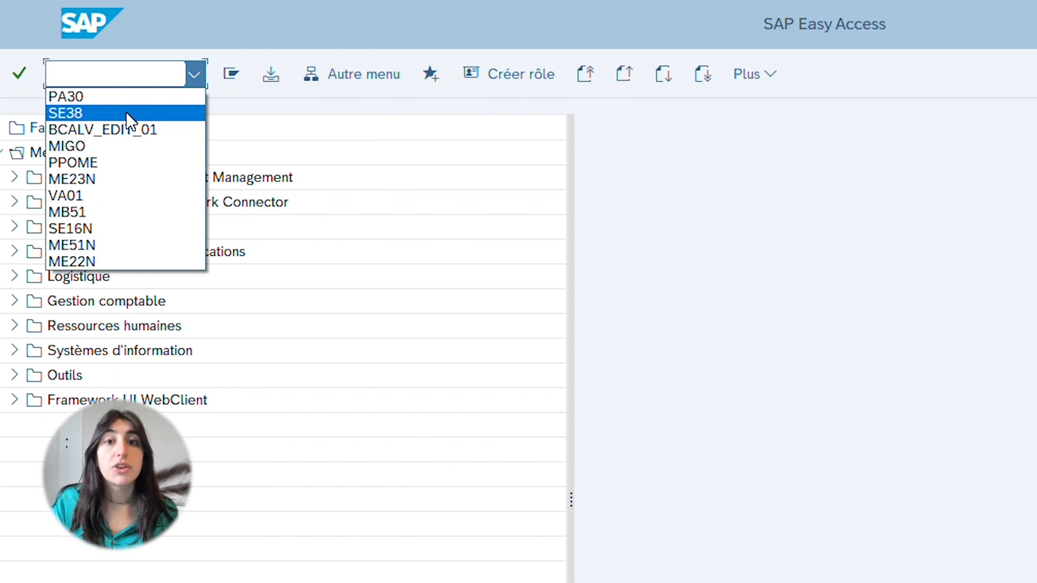
Run SE16N from the recent transactions, recording the OkCodeField entry in the script.
{"action": "left_click", "coordinate": [71, 228]}
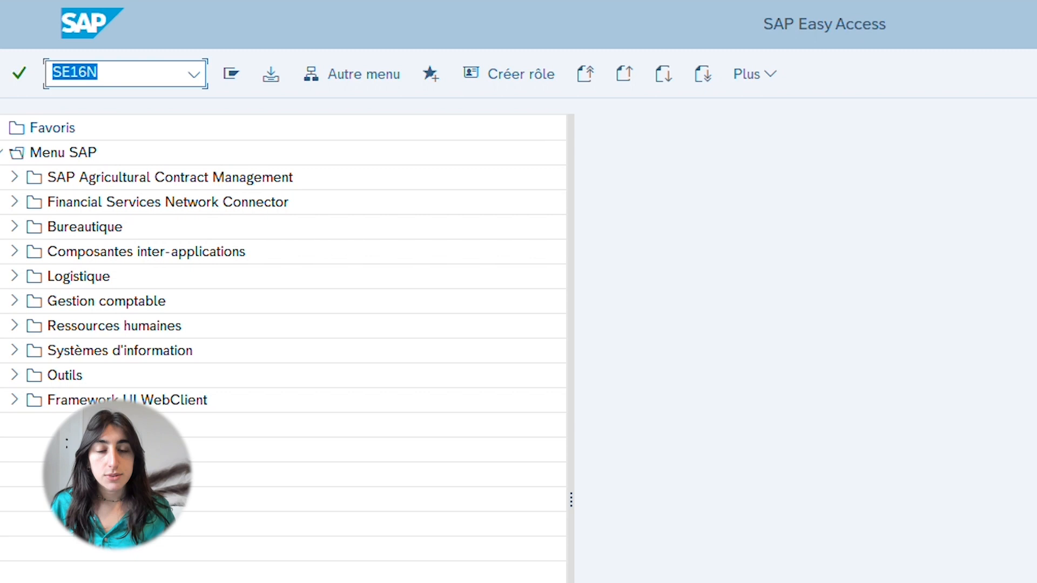
{"action": "left_click", "coordinate": [125, 74]}
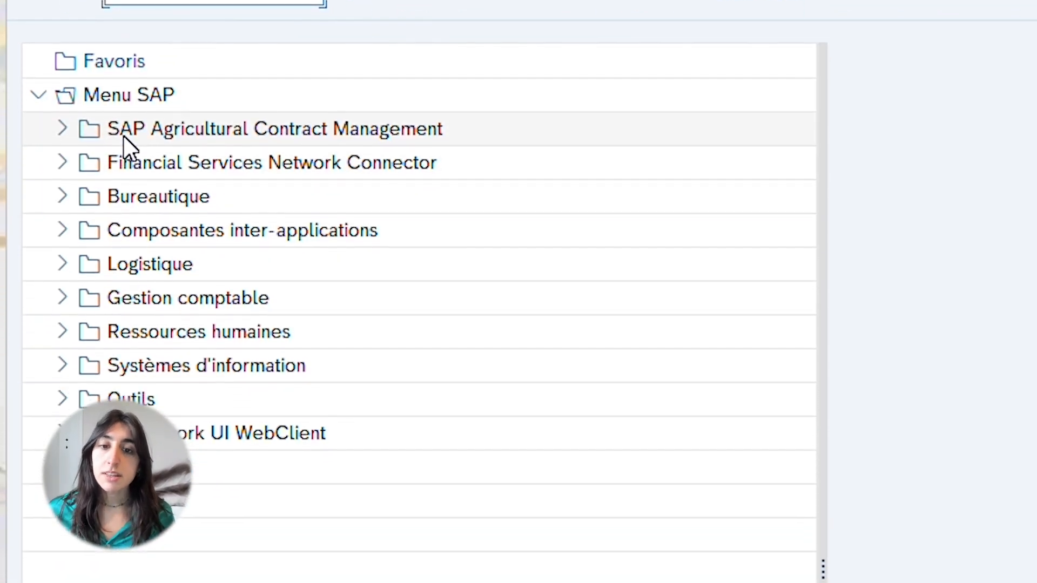
{"action": "scroll", "scroll_direction": "down", "scroll_amount": 3}
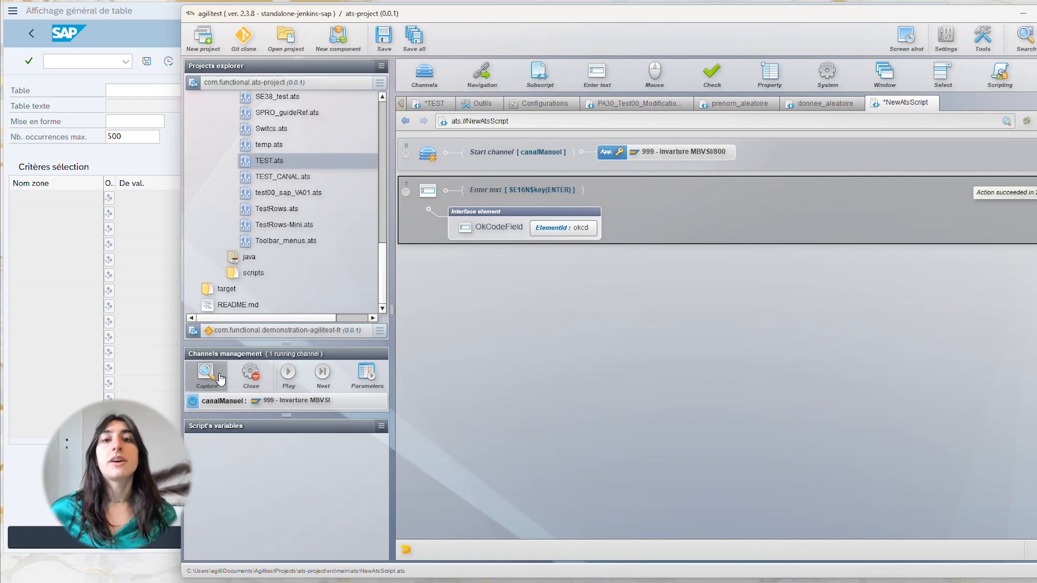
Start element capture over SAP's General Table Display window.
{"action": "left_click", "coordinate": [206, 376]}
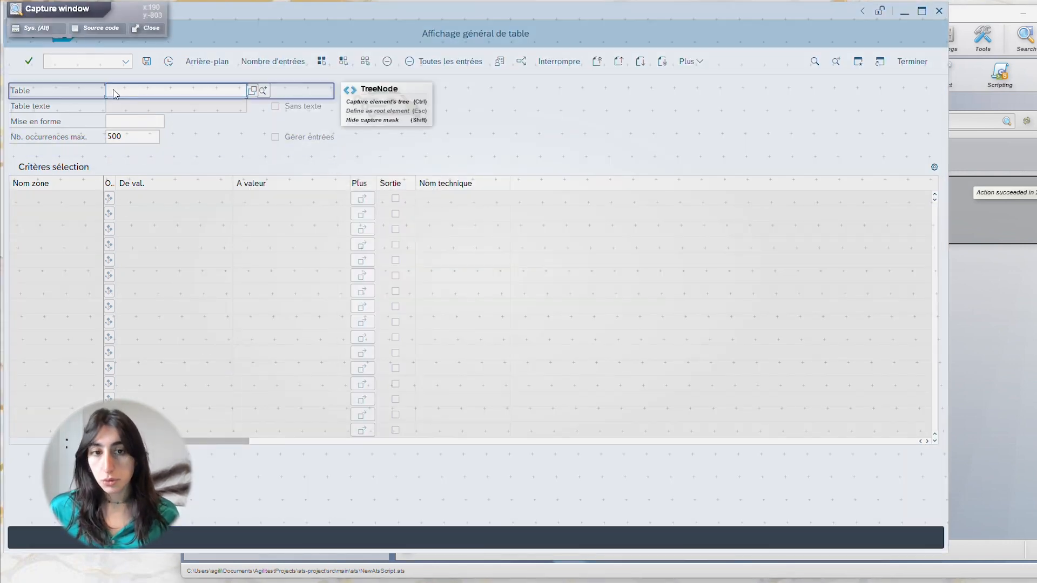
{"action": "mouse_move", "coordinate": [190, 94]}
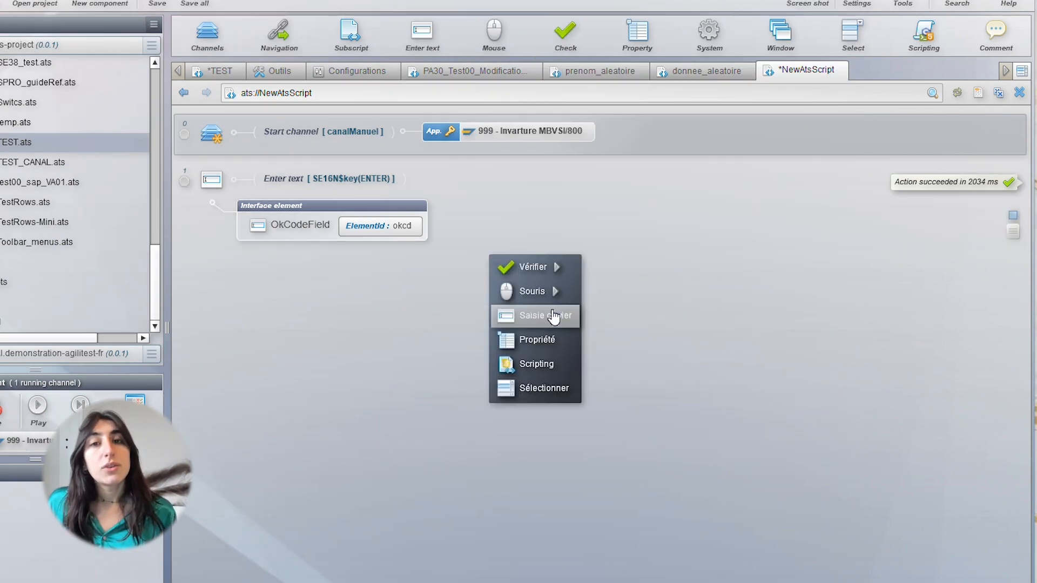
Add a keyboard-entry action typing PA000 into the captured table field.
{"action": "left_click", "coordinate": [536, 316]}
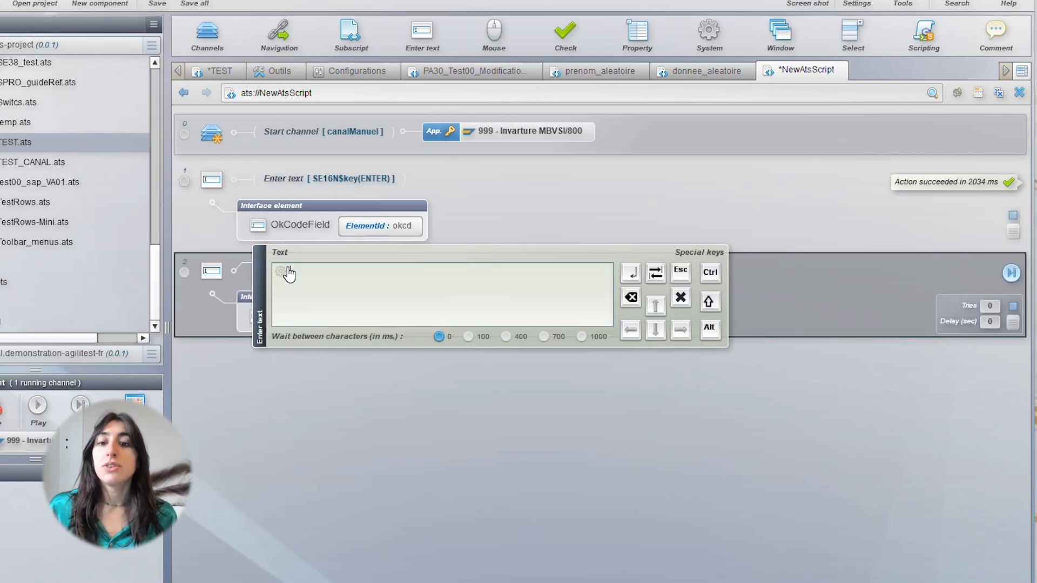
{"action": "type", "text": "PA000"}
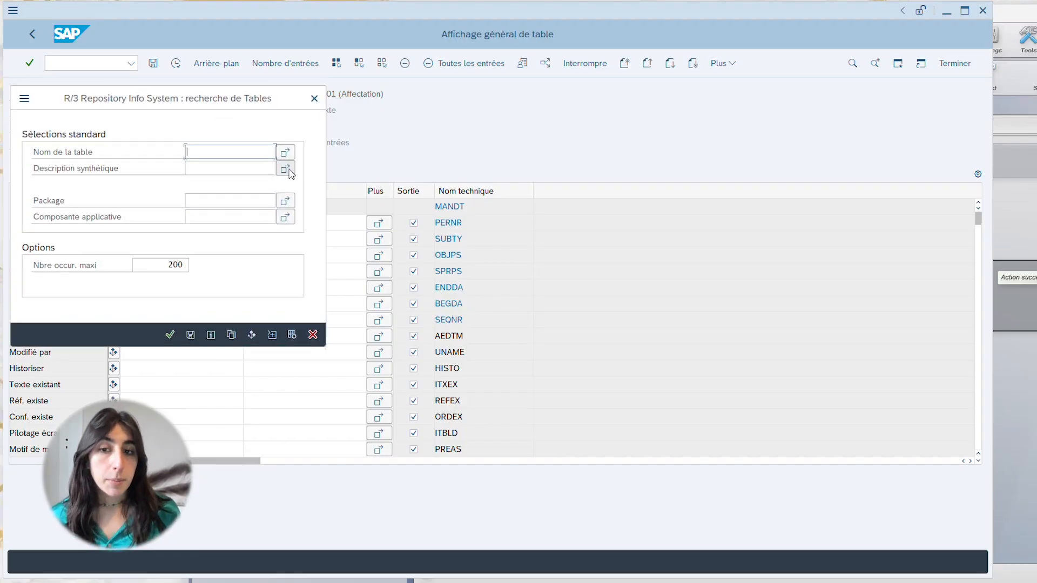
{"action": "left_click", "coordinate": [284, 153]}
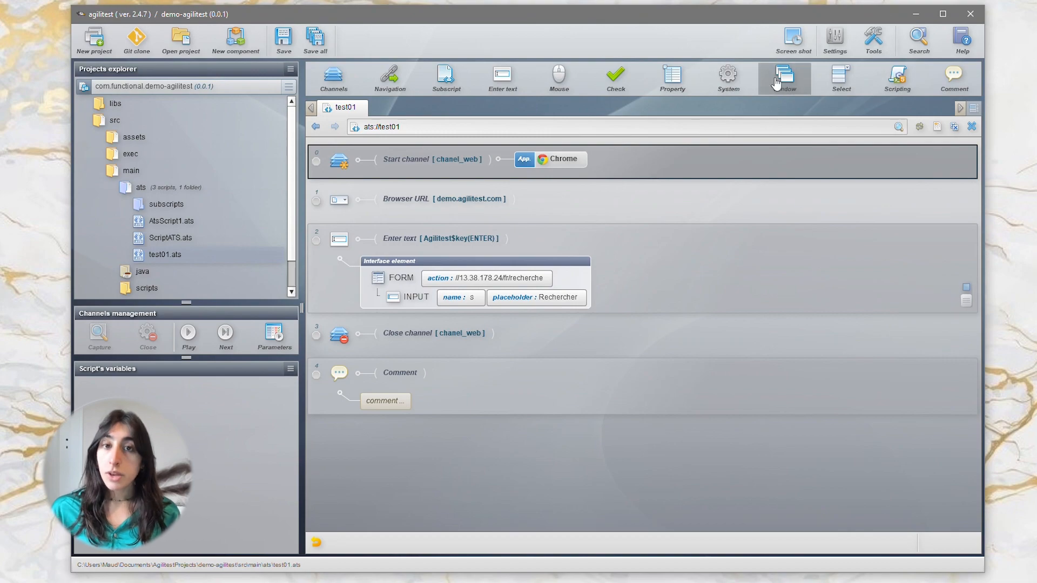
Add a Switch window action to test01 with window index 1.
{"action": "left_click", "coordinate": [785, 78]}
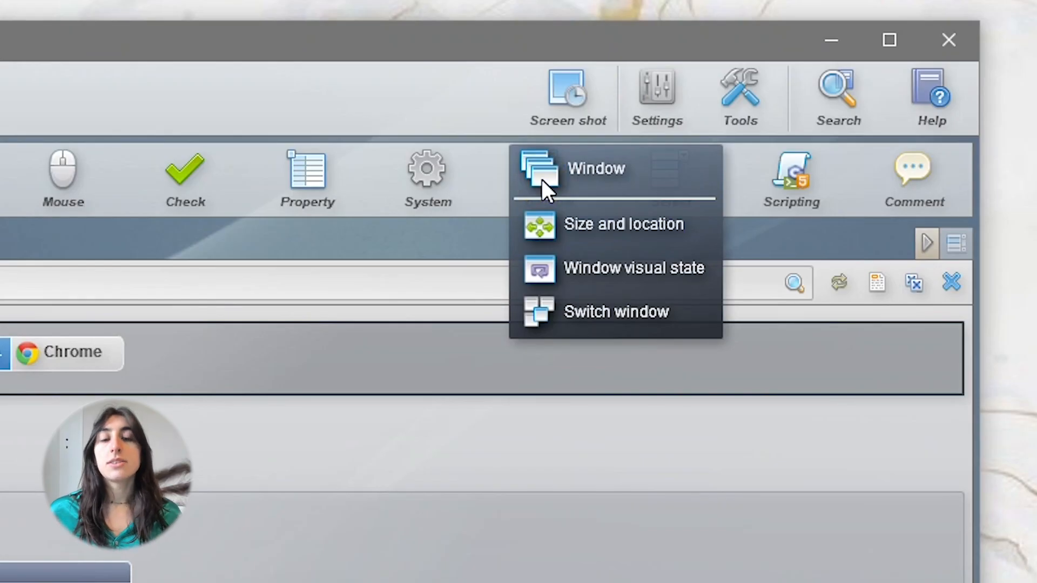
{"action": "mouse_move", "coordinate": [615, 311]}
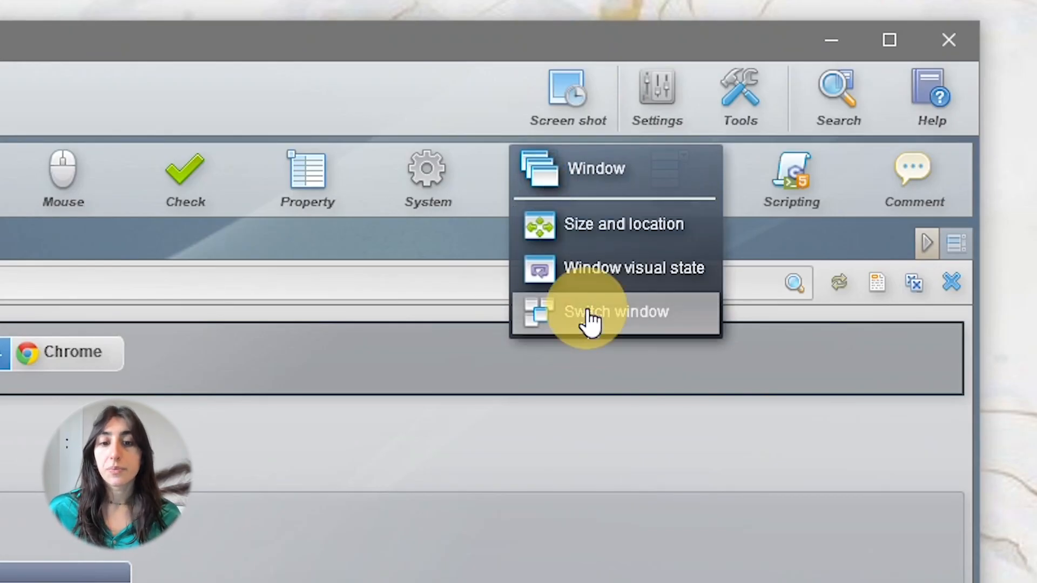
{"action": "left_click", "coordinate": [615, 311]}
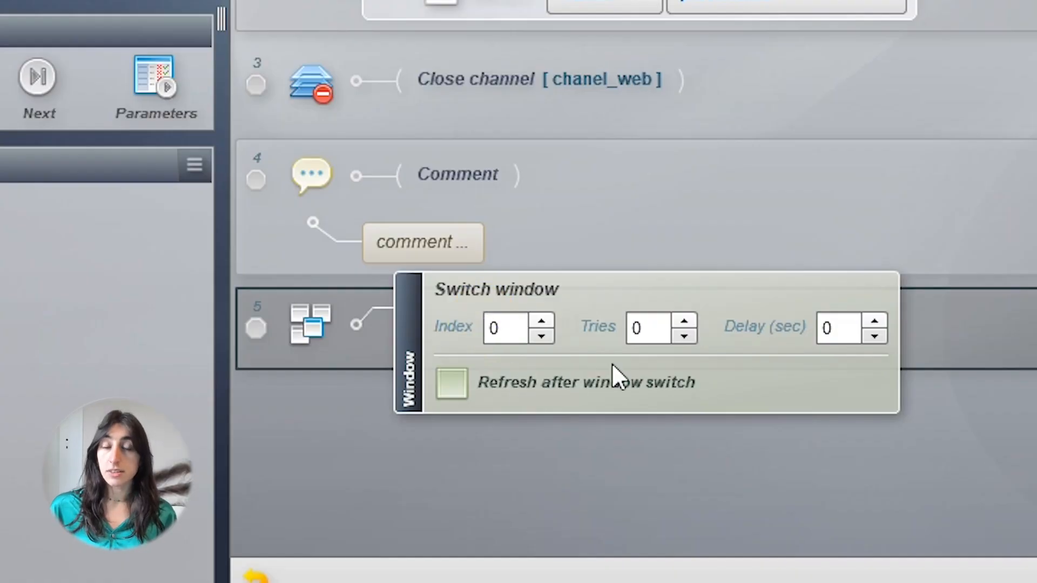
{"action": "left_click", "coordinate": [508, 329]}
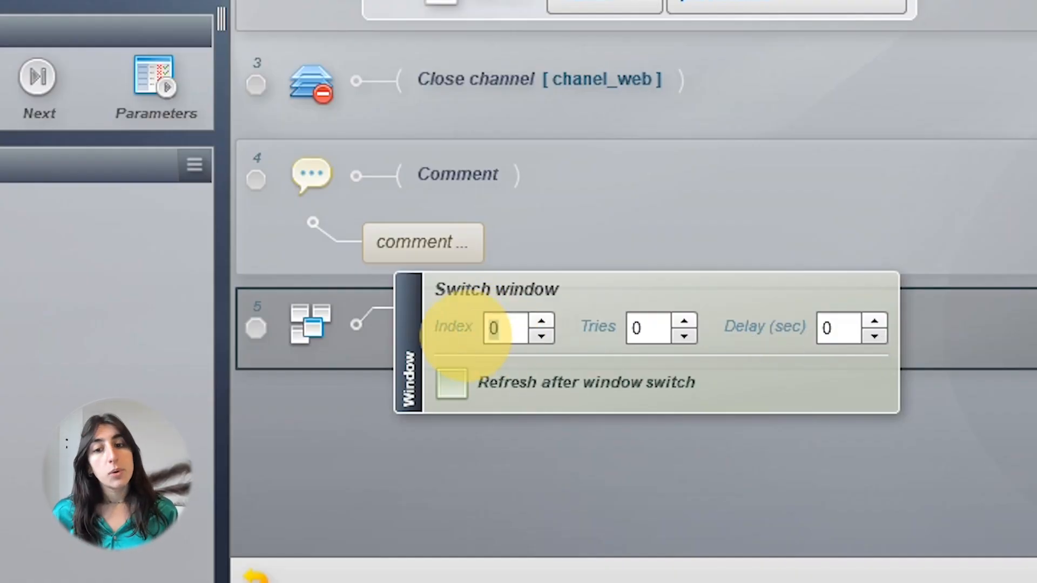
{"action": "left_click", "coordinate": [544, 321]}
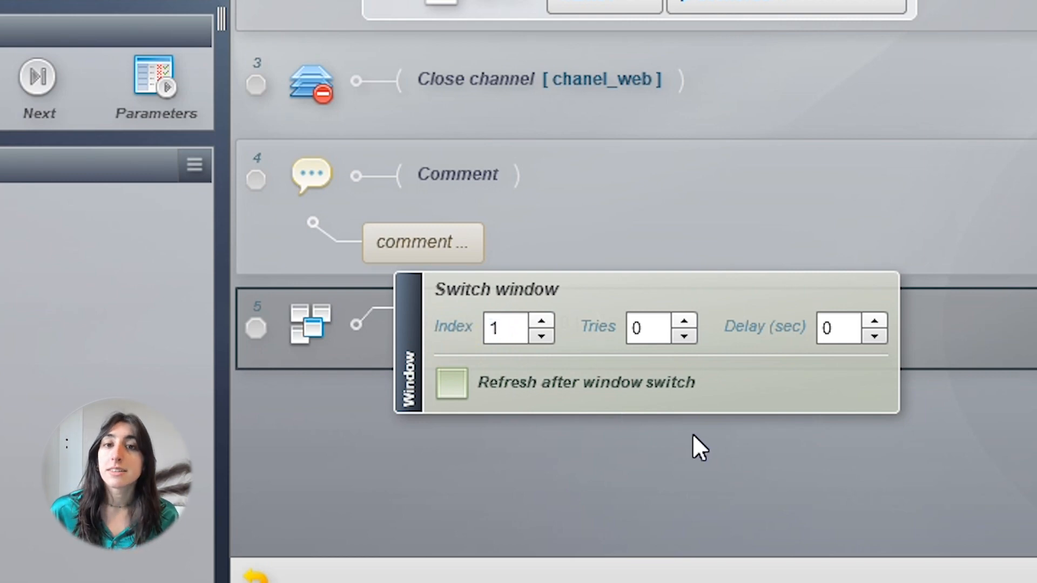